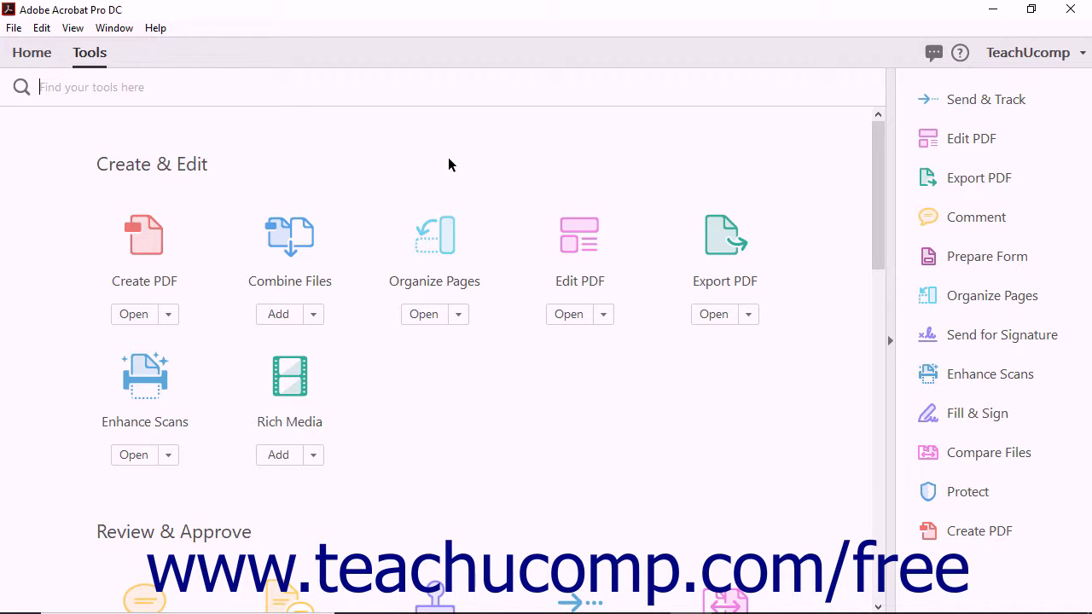
mouse_move(130, 260)
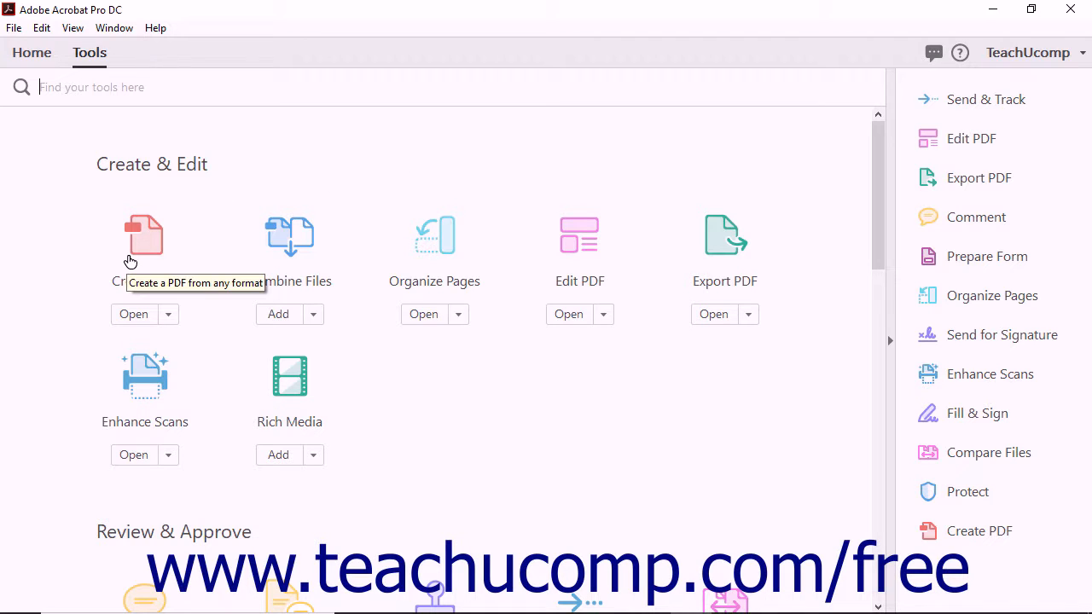
mouse_move(521, 298)
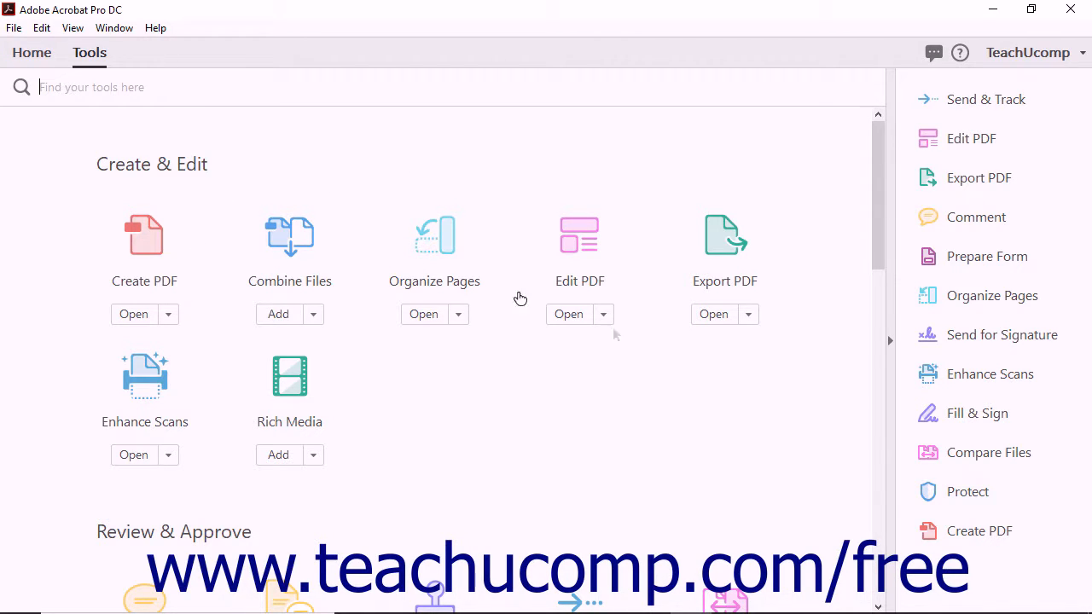
mouse_move(979, 531)
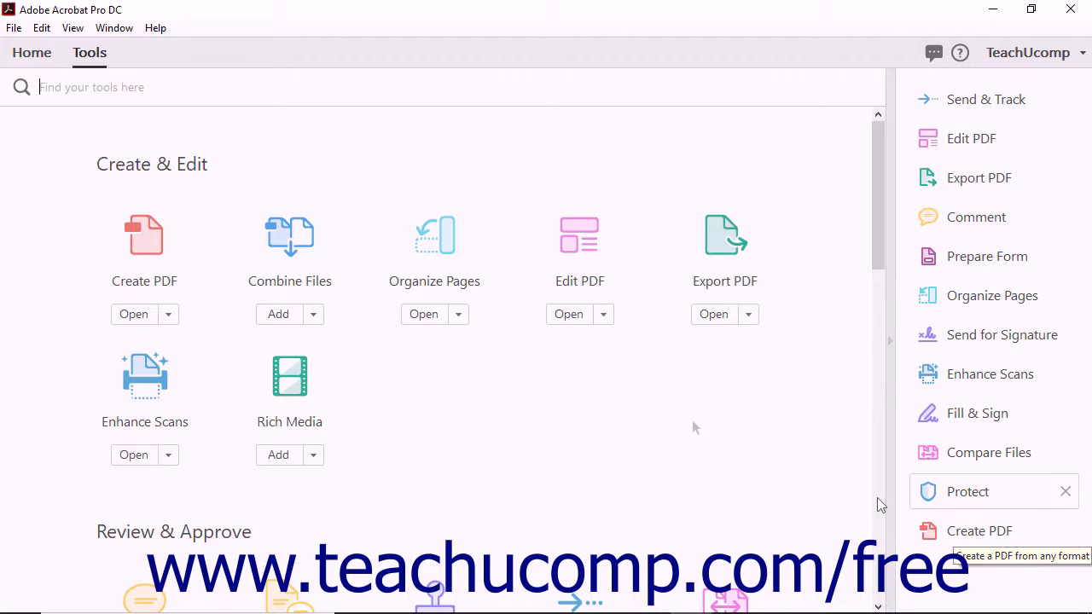
Step: Bring up the Create PDF tool from the File menu, with Single File selected
left_click(13, 28)
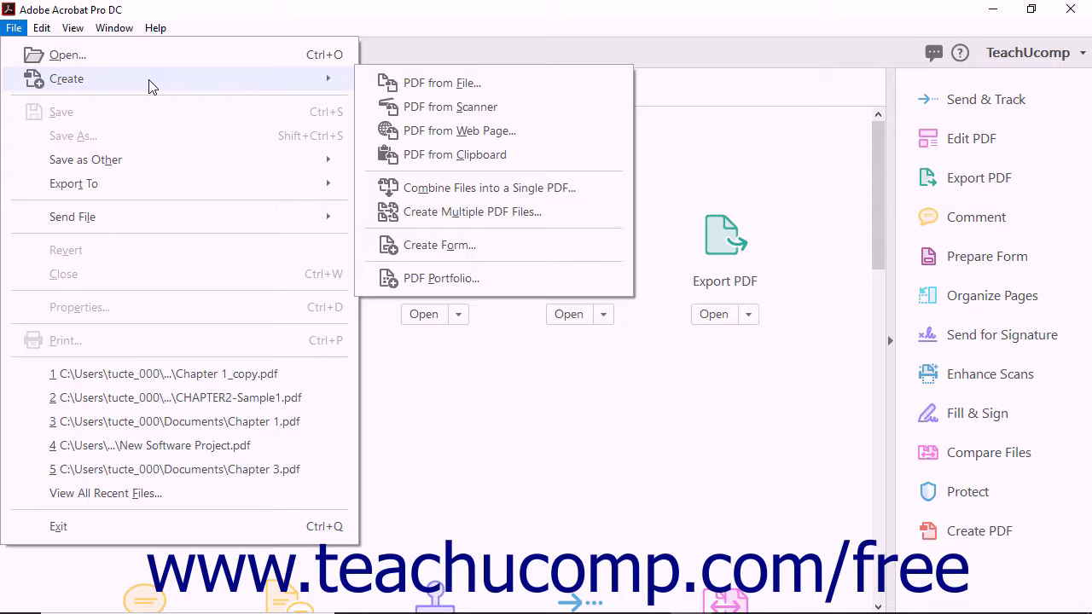
mouse_move(440, 82)
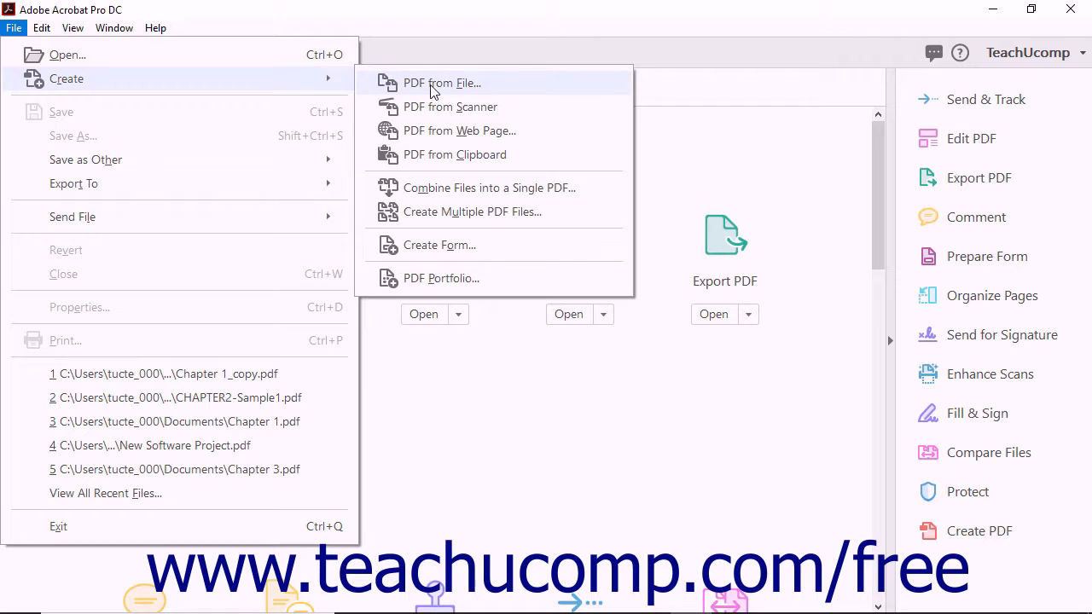
mouse_move(550, 94)
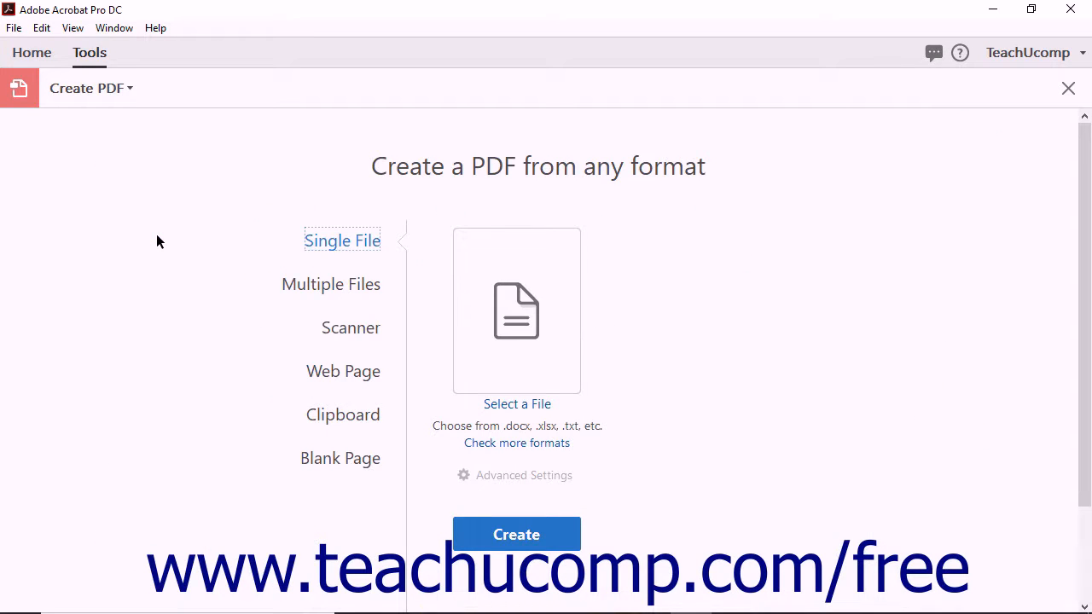
mouse_move(366, 323)
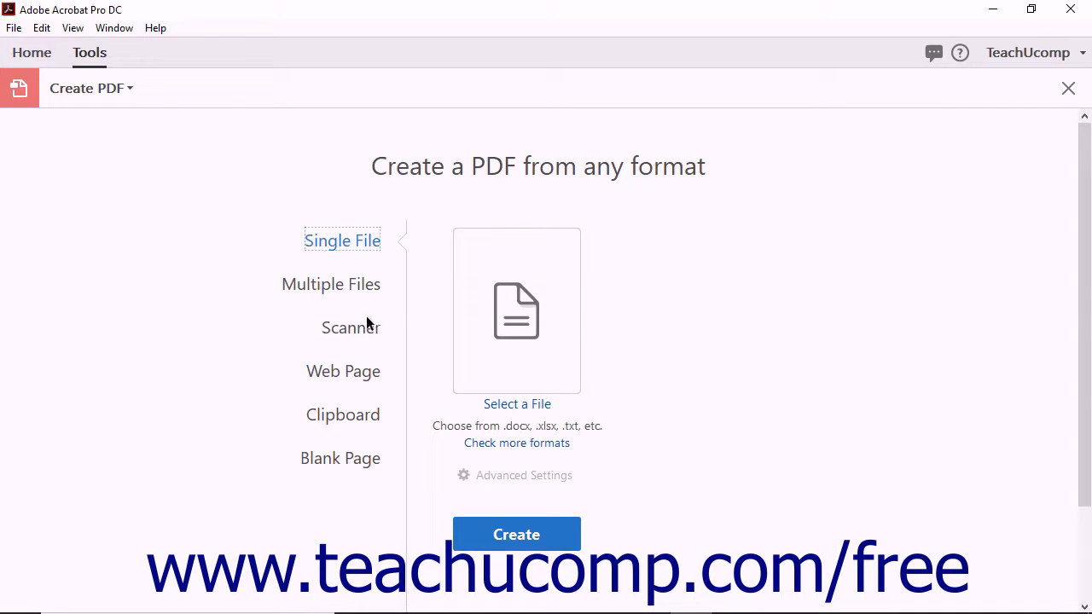
mouse_move(344, 450)
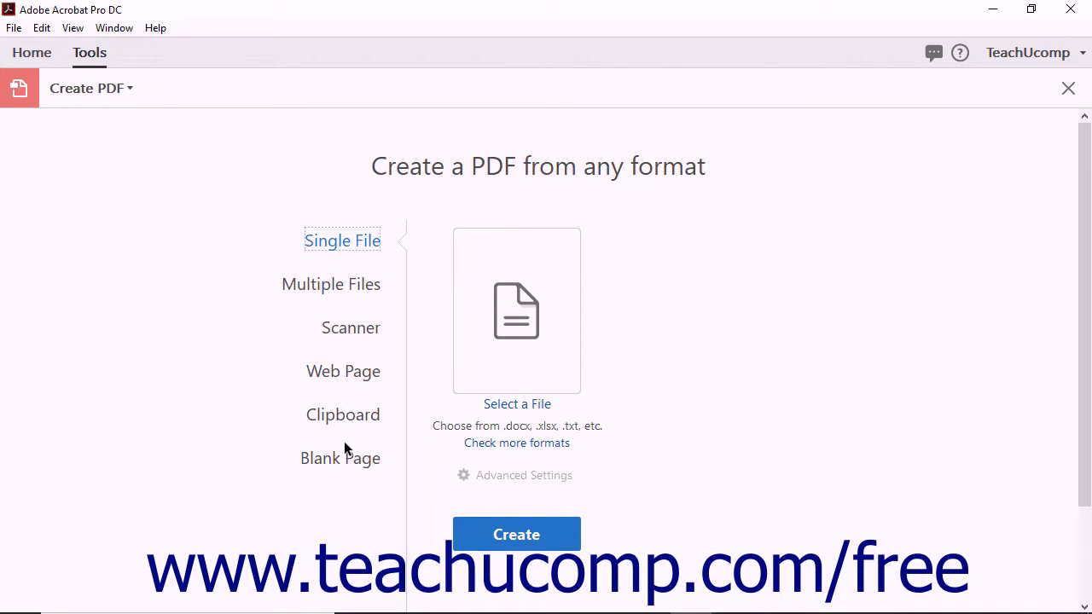
mouse_move(360, 303)
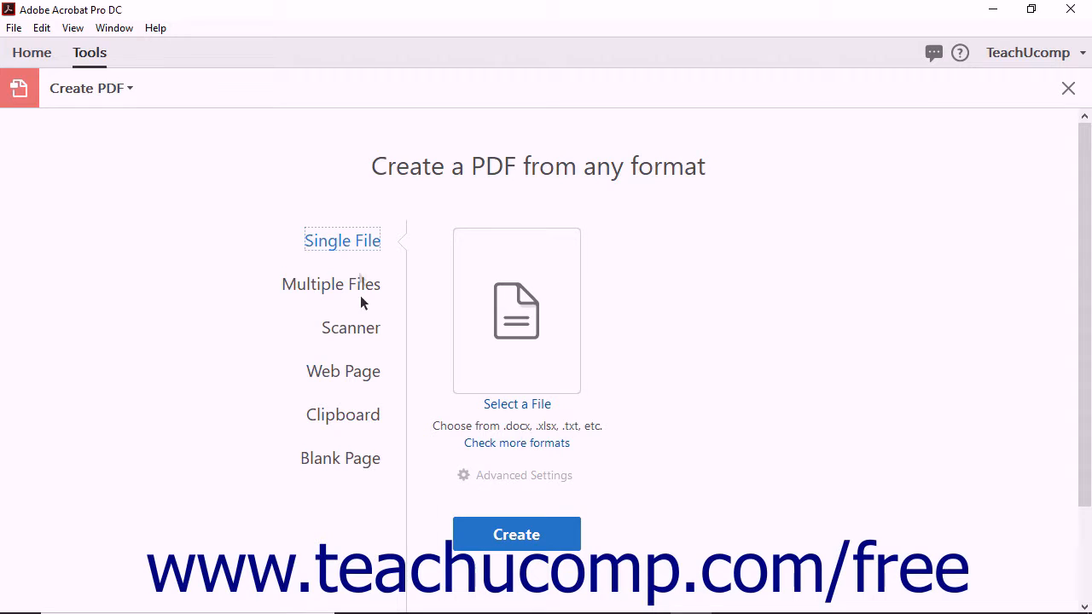
Step: Show the Multiple Files sources: Combine Files, multiple PDFs or a PDF Portfolio
left_click(341, 241)
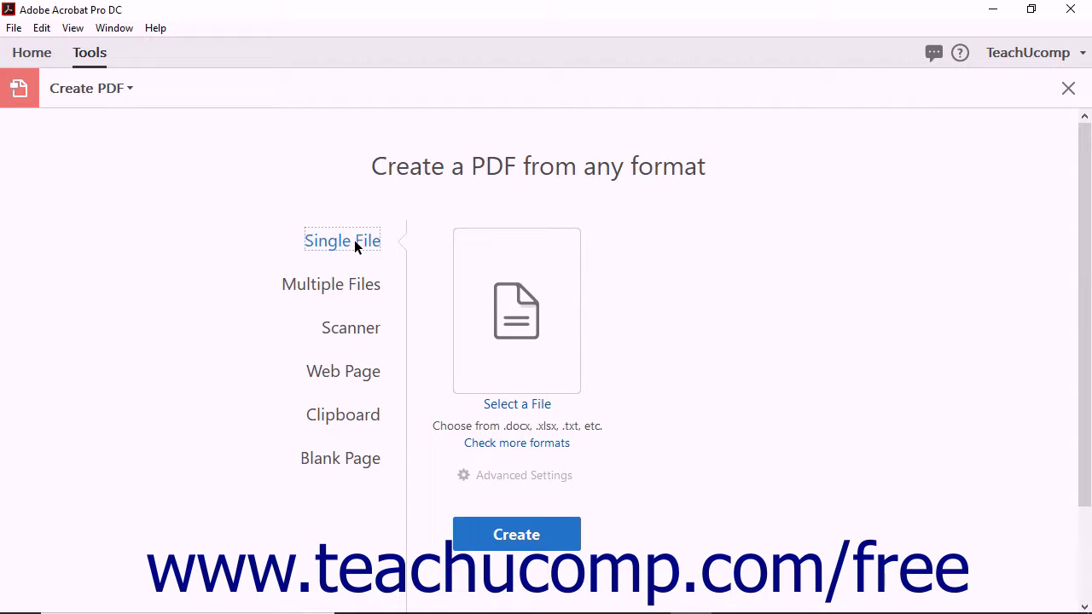
mouse_move(348, 286)
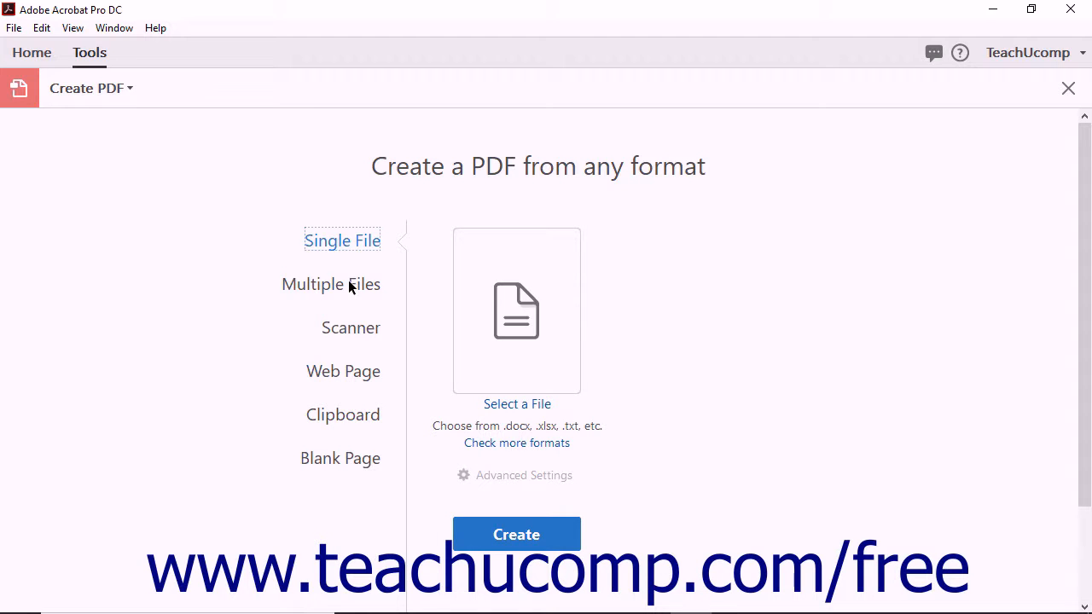
left_click(331, 283)
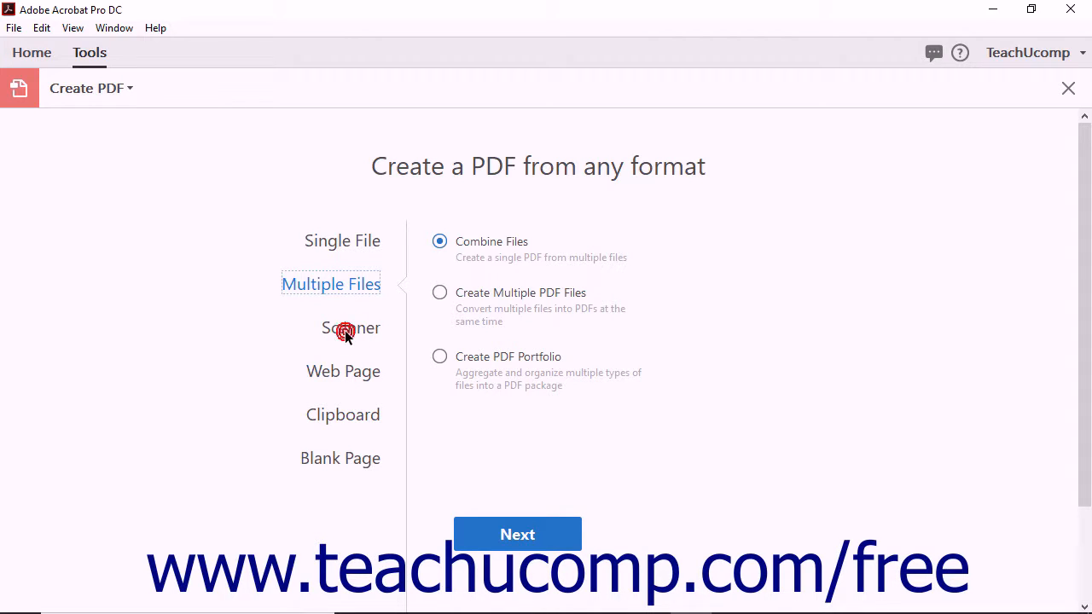
Step: Review the Scanner, Web Page and Clipboard sources, ending on Blank Page
left_click(350, 327)
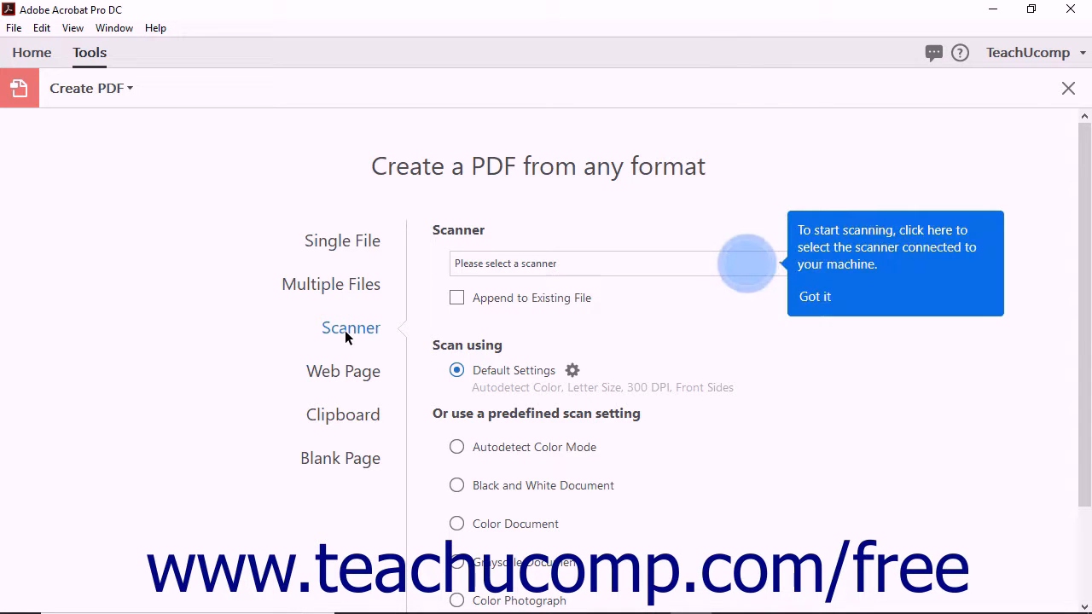
left_click(342, 372)
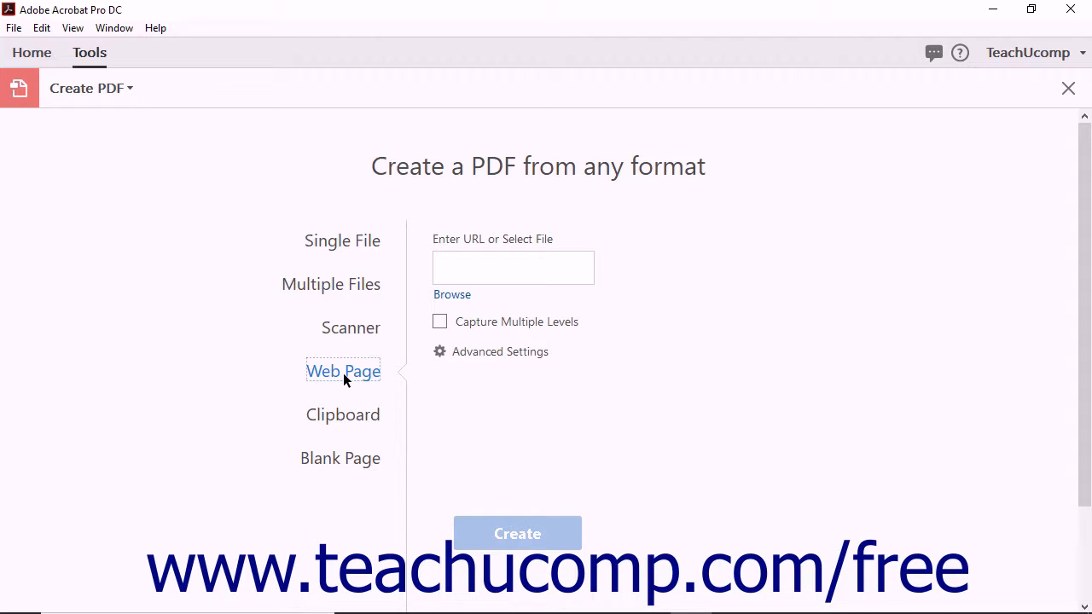
mouse_move(350, 423)
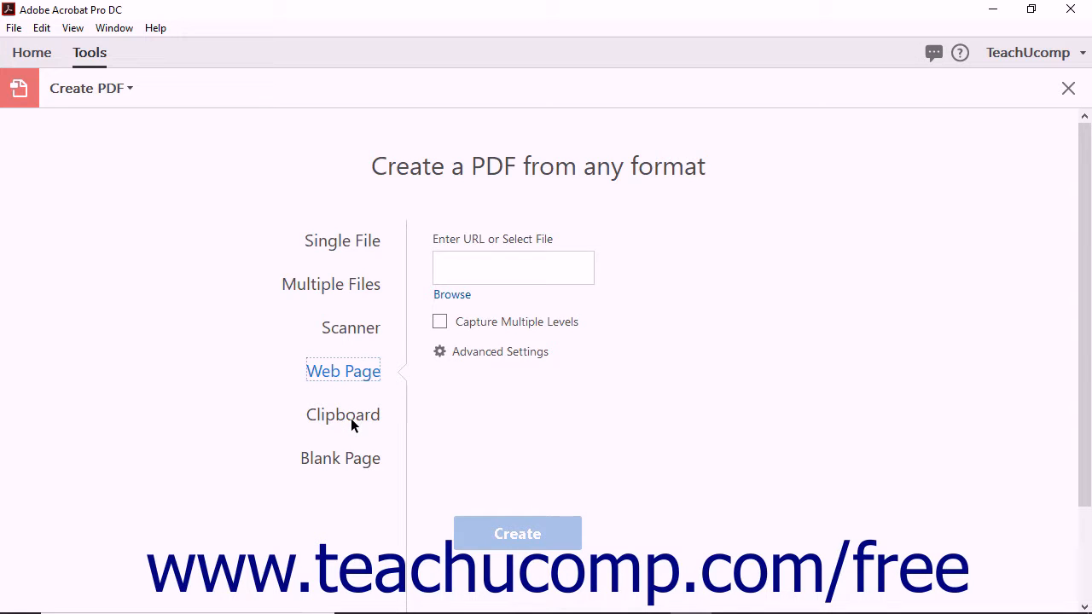
left_click(342, 414)
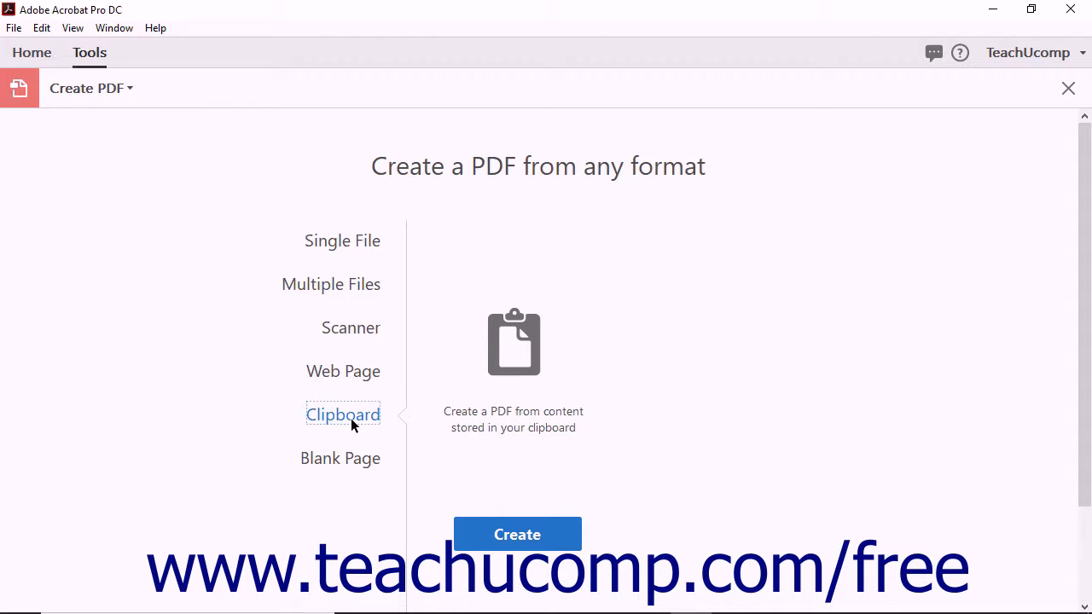
mouse_move(349, 464)
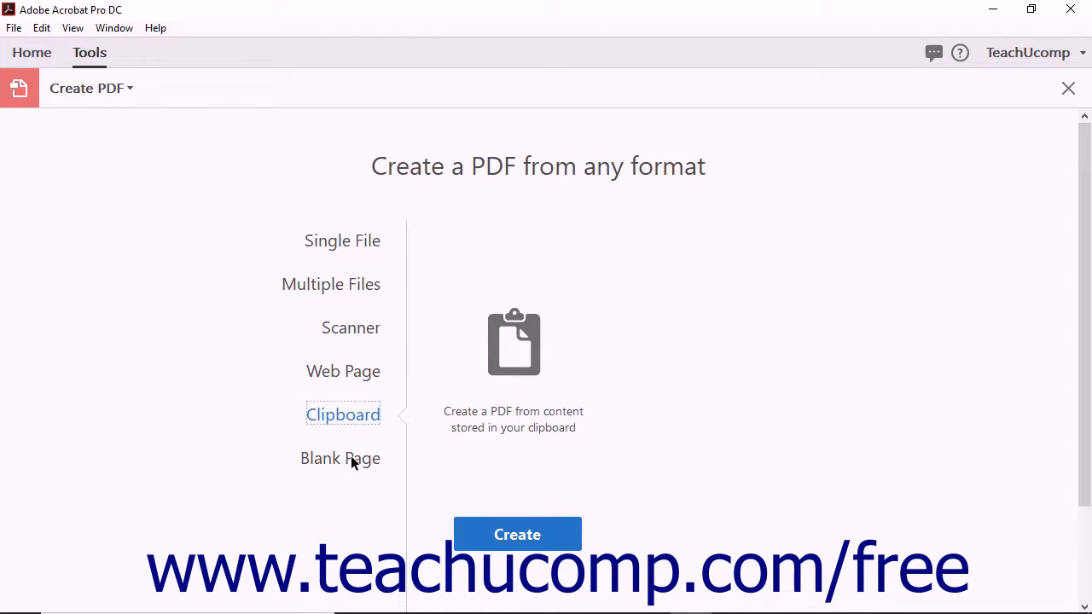
left_click(339, 457)
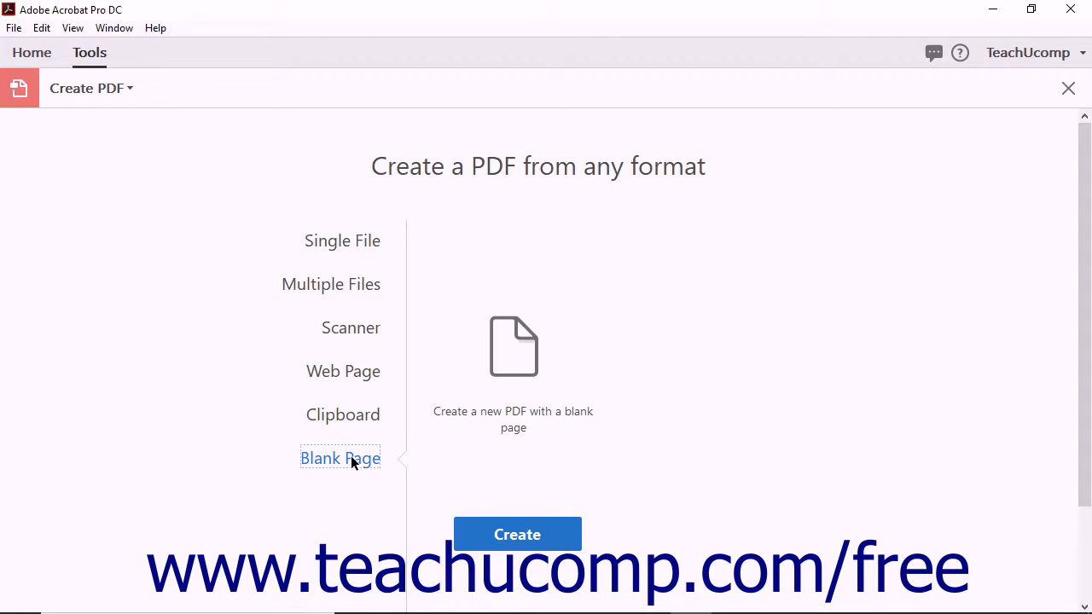
mouse_move(570, 503)
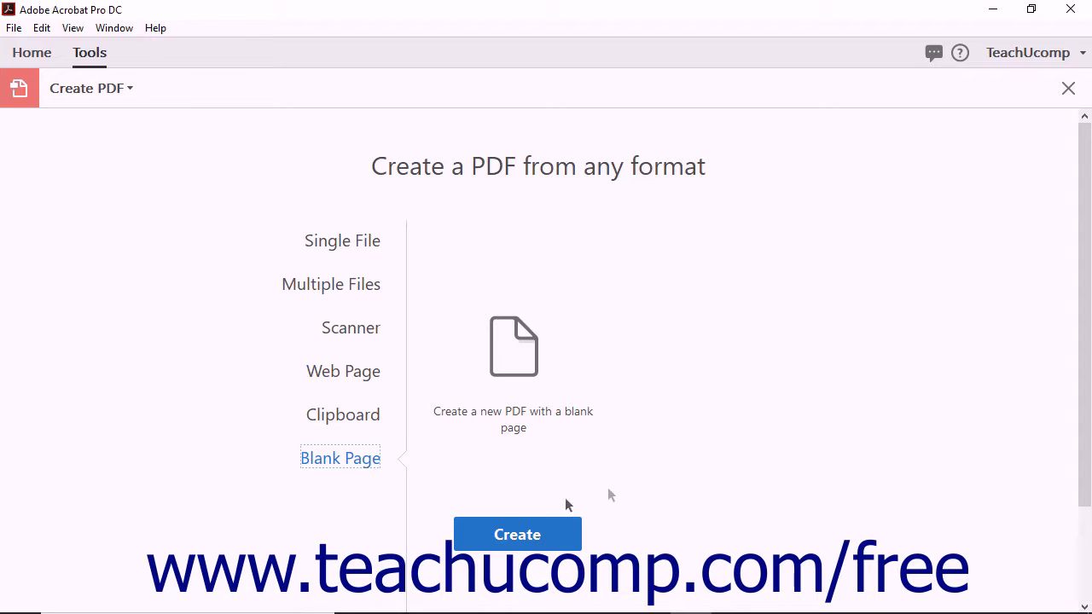
mouse_move(358, 246)
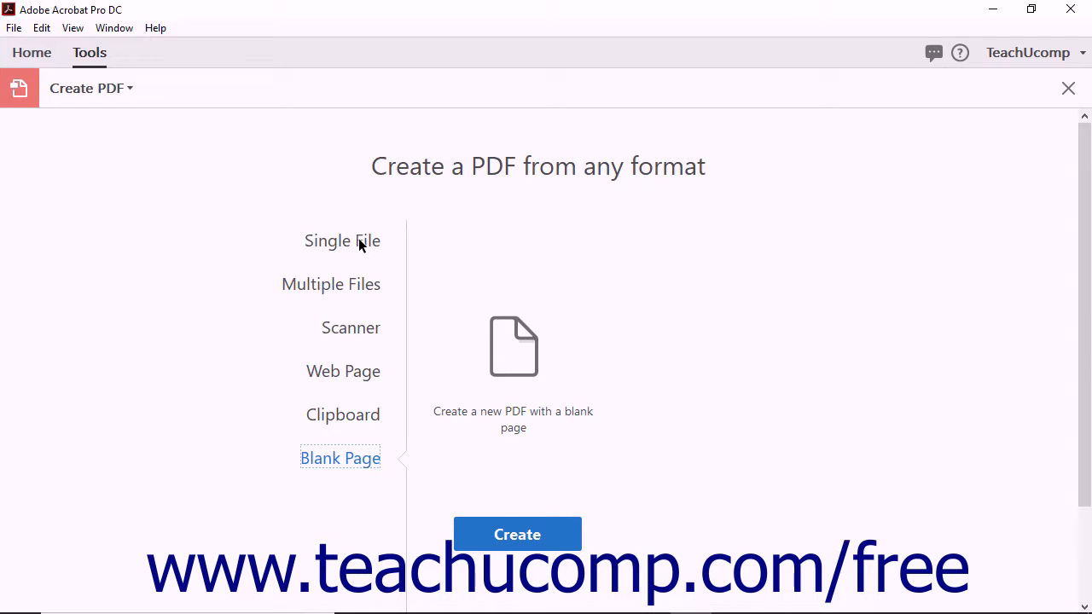
Step: Revisit Single File and Multiple Files, ending with the Scanner settings shown
left_click(342, 241)
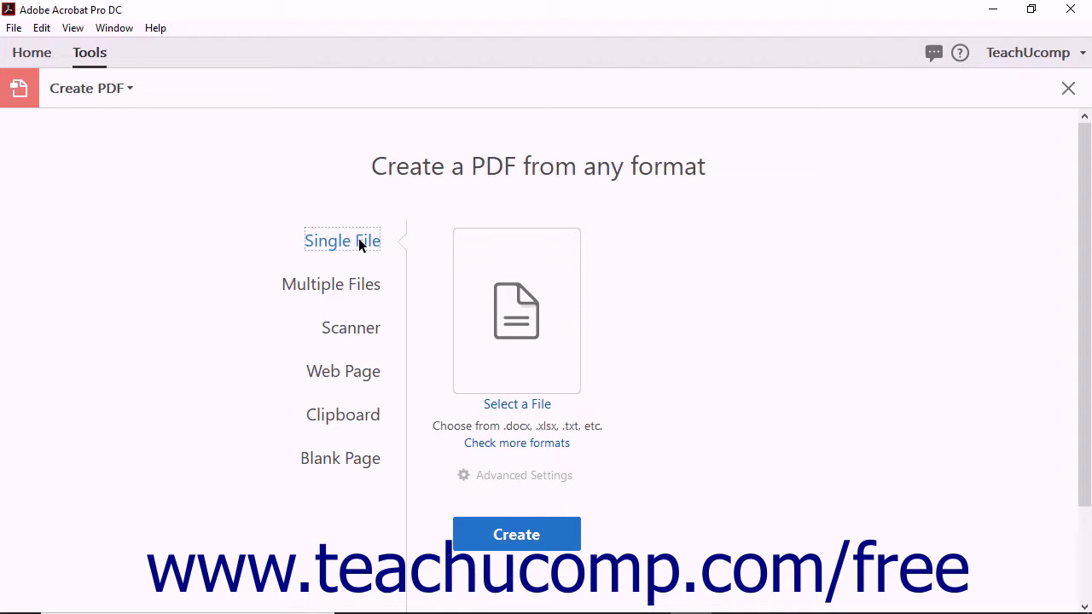
left_click(331, 284)
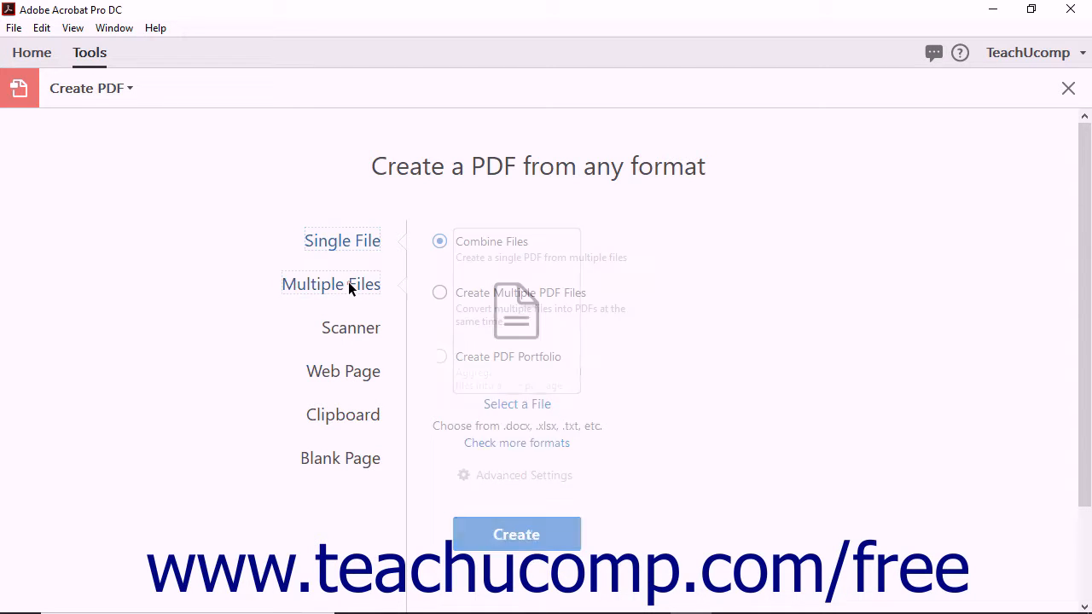
left_click(331, 283)
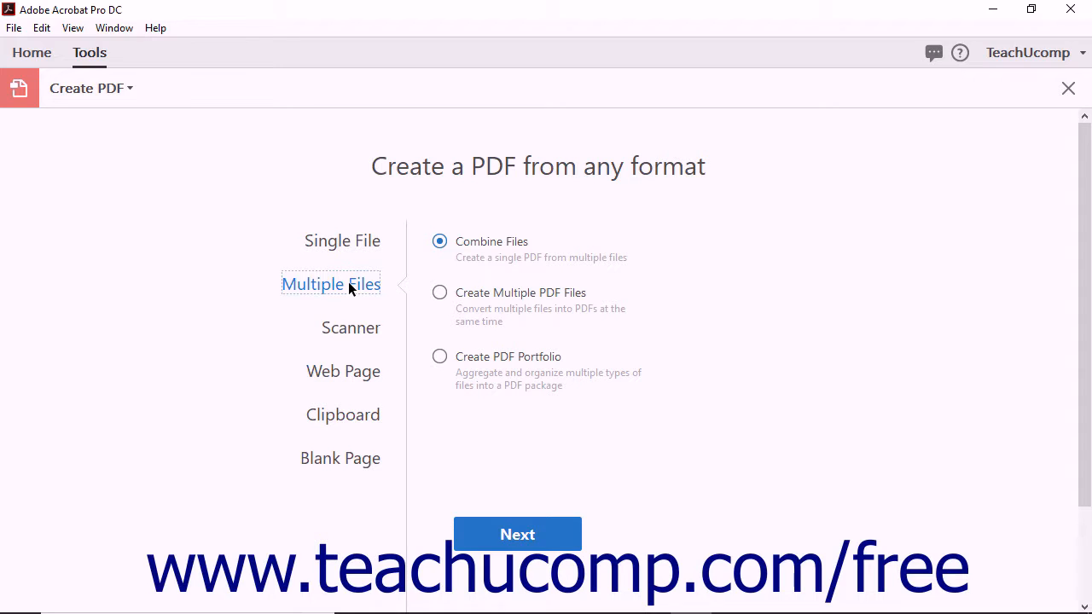
mouse_move(498, 287)
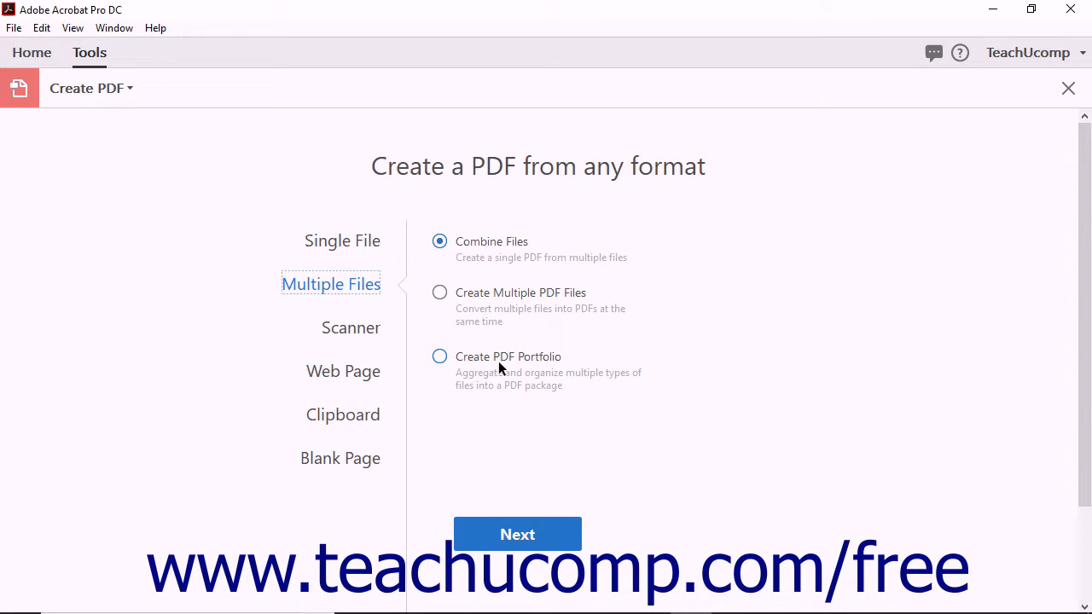
left_click(352, 327)
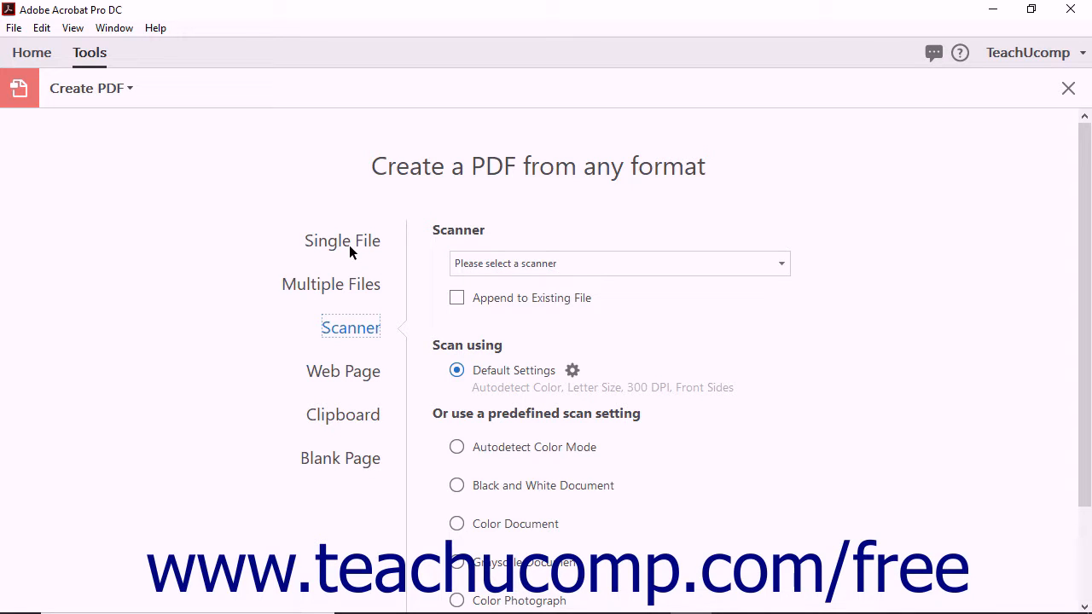
Step: Create a new untitled one-page PDF from the Blank Page source
left_click(341, 241)
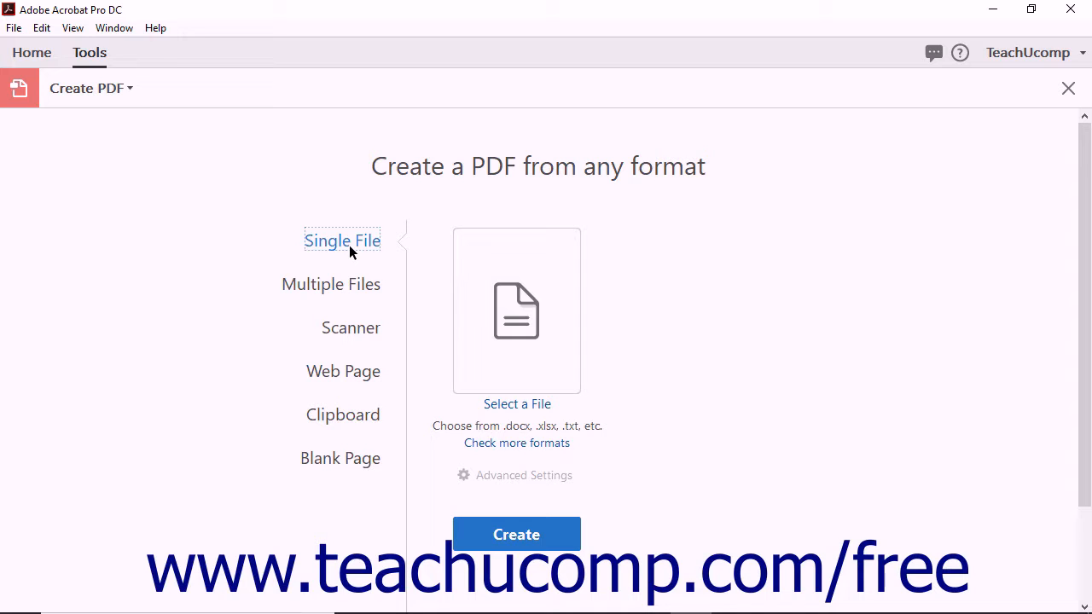
mouse_move(406, 262)
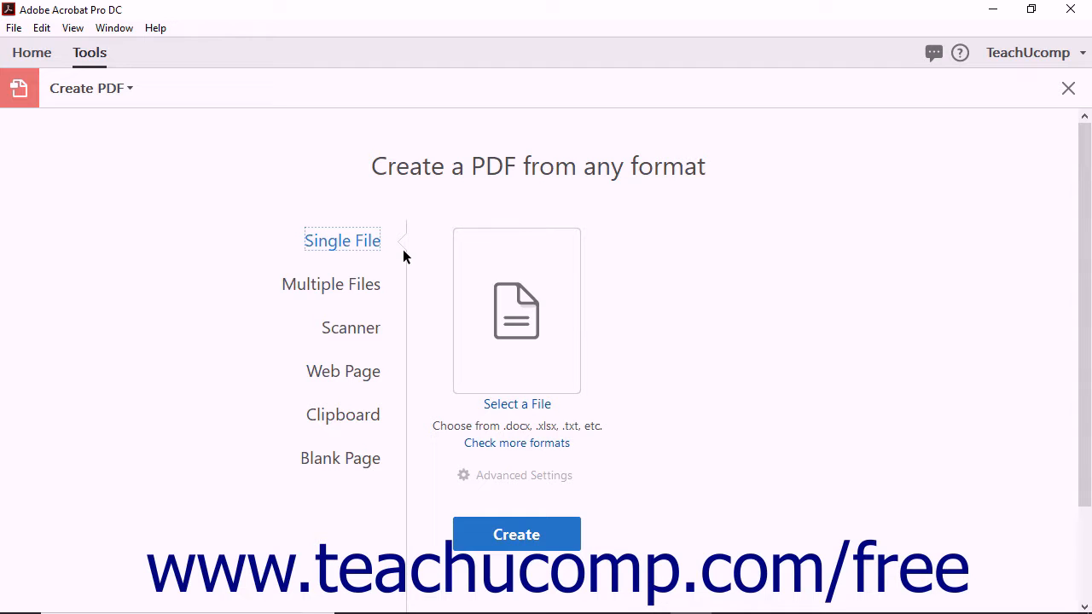
left_click(340, 457)
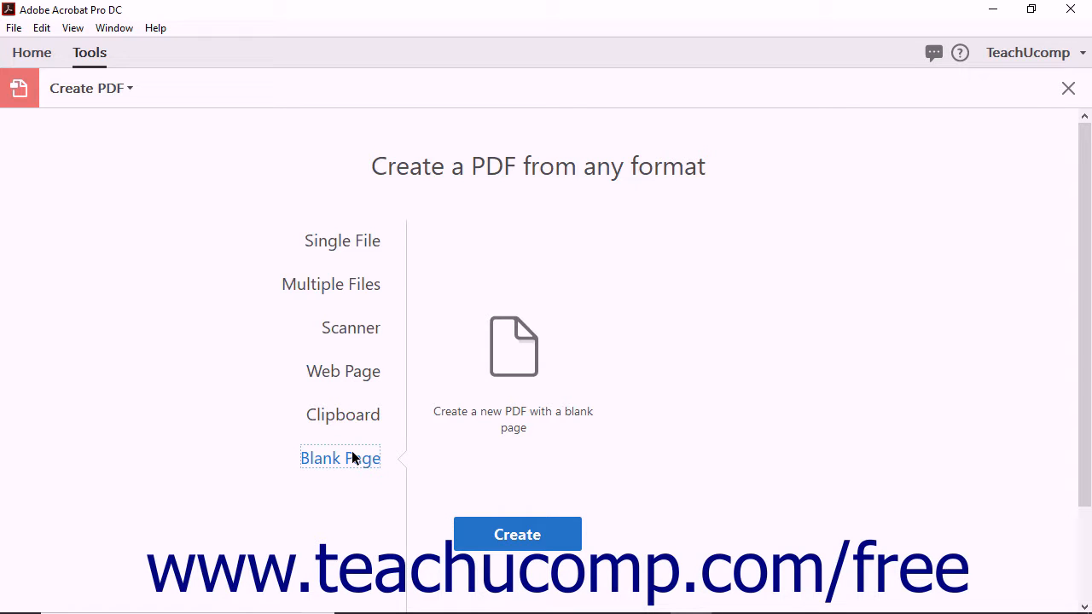
mouse_move(516, 534)
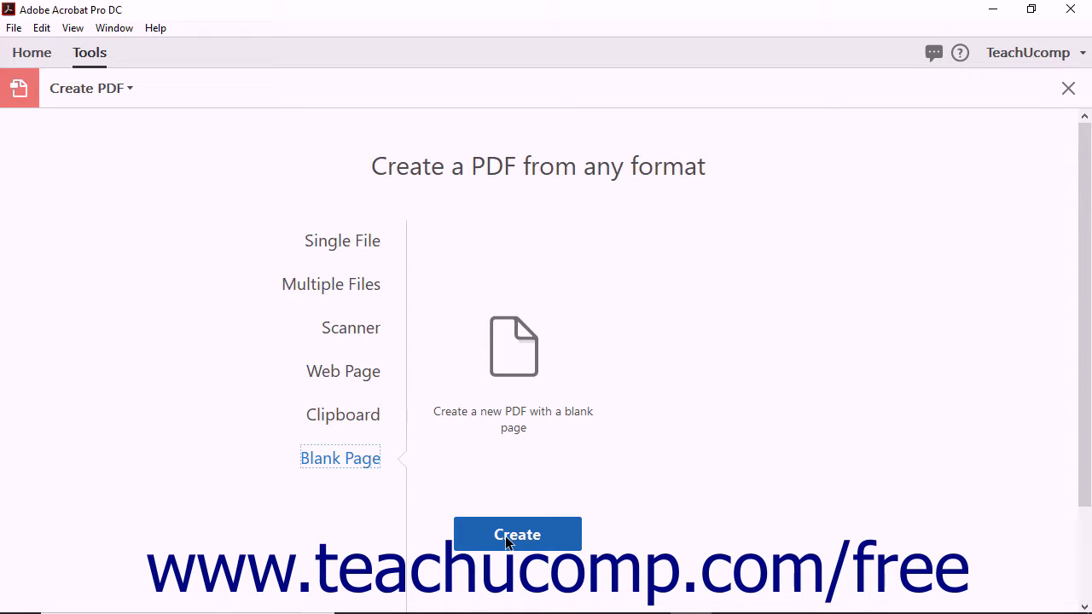
left_click(516, 534)
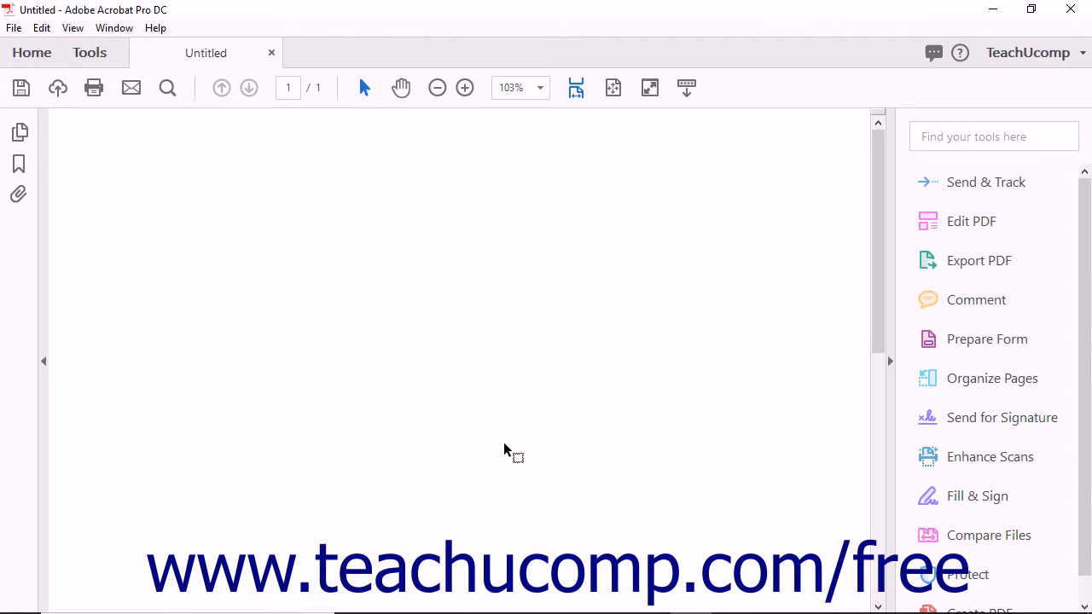